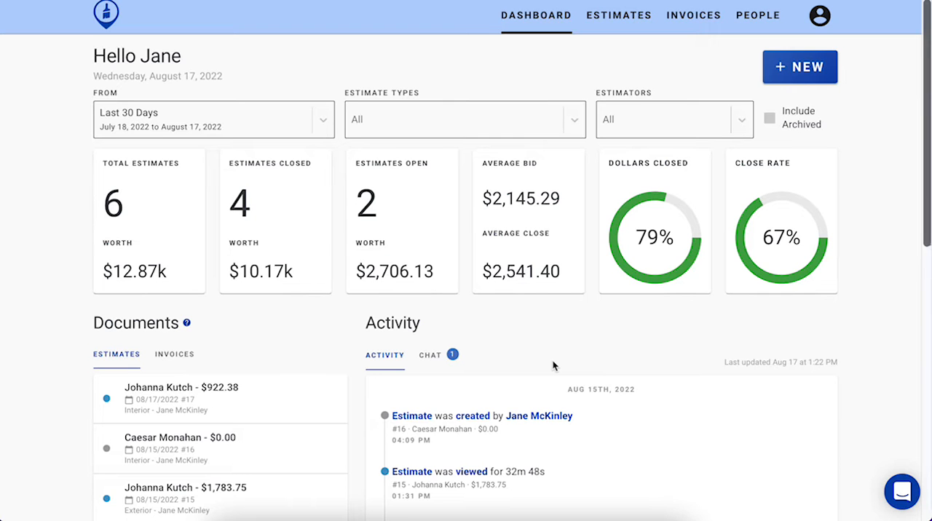
{"action": "mouse_move", "coordinate": [551, 363]}
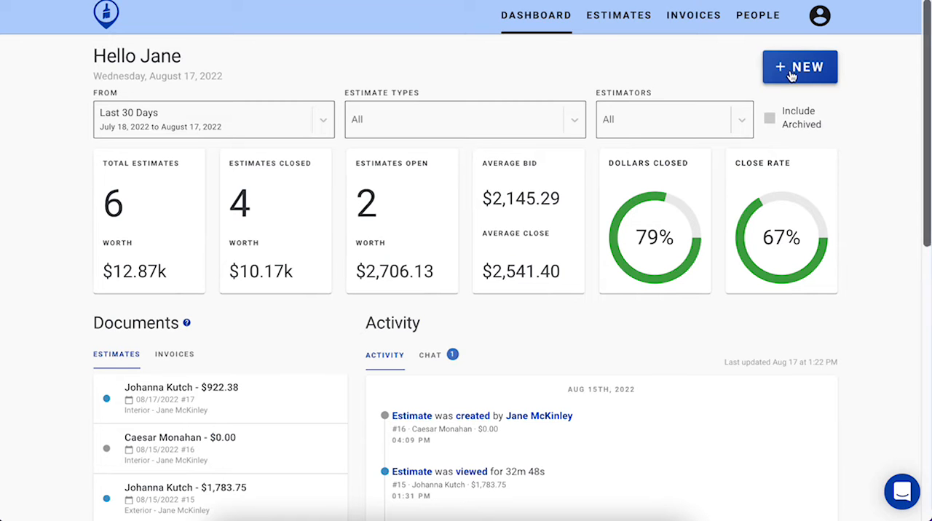
Step: Open the + NEW menu on the Dashboard
{"action": "left_click", "coordinate": [799, 66]}
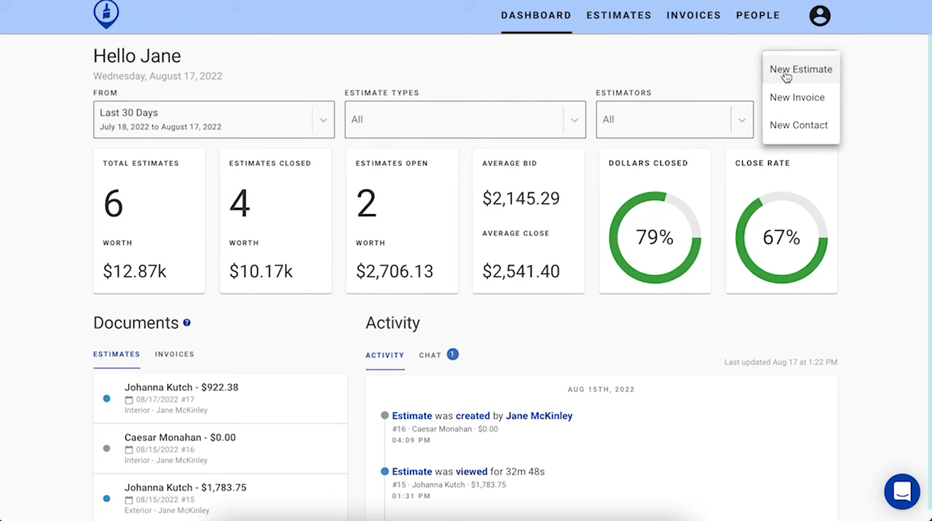
Step: Choose New Estimate to begin an Interior estimate
{"action": "left_click", "coordinate": [800, 68]}
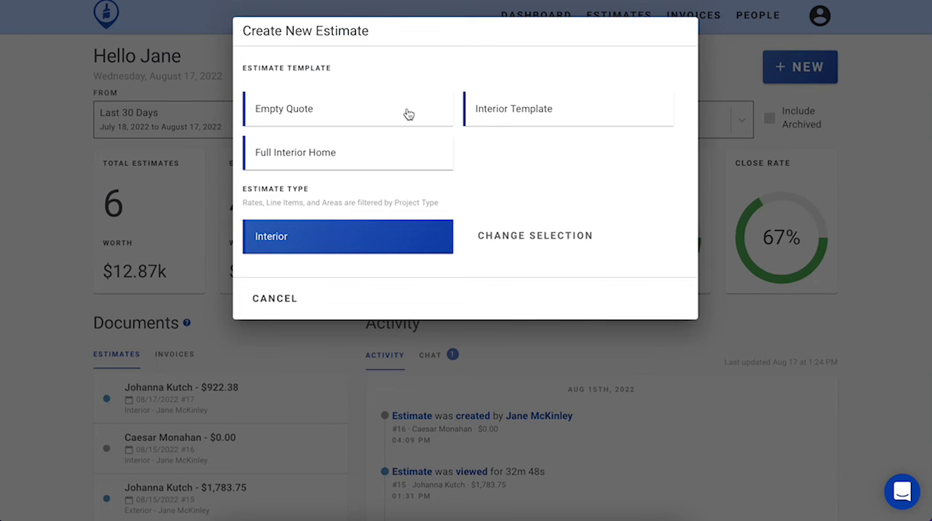
{"action": "mouse_move", "coordinate": [470, 115]}
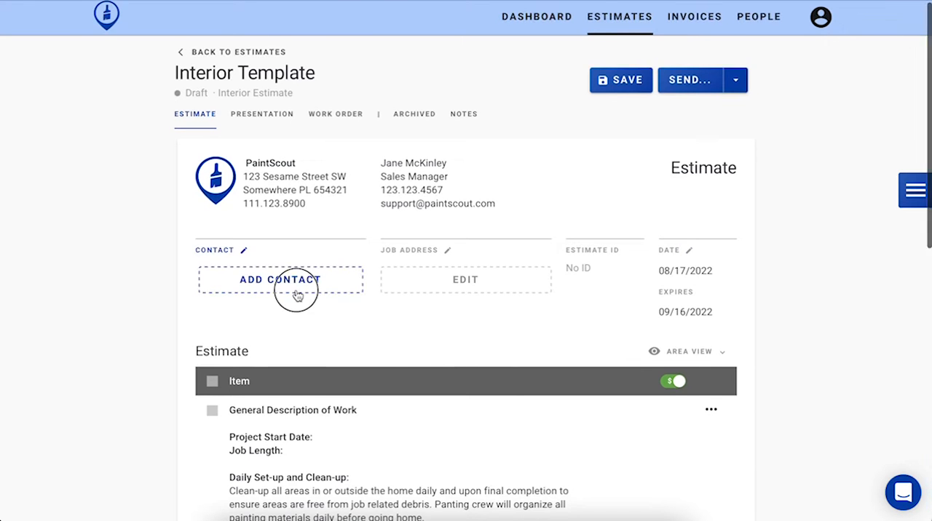
Step: Search existing contacts for 'donald' and attach that customer as the contact
{"action": "left_click", "coordinate": [279, 279]}
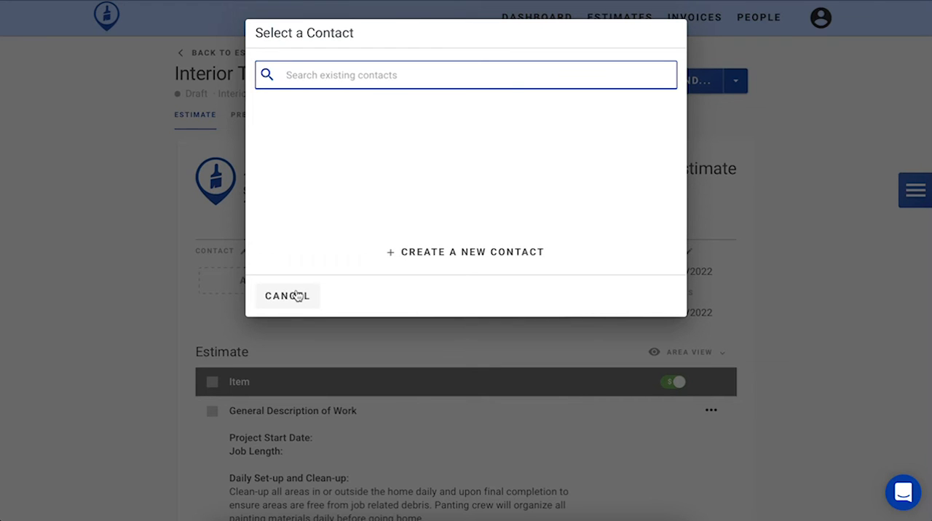
{"action": "left_click", "coordinate": [465, 252]}
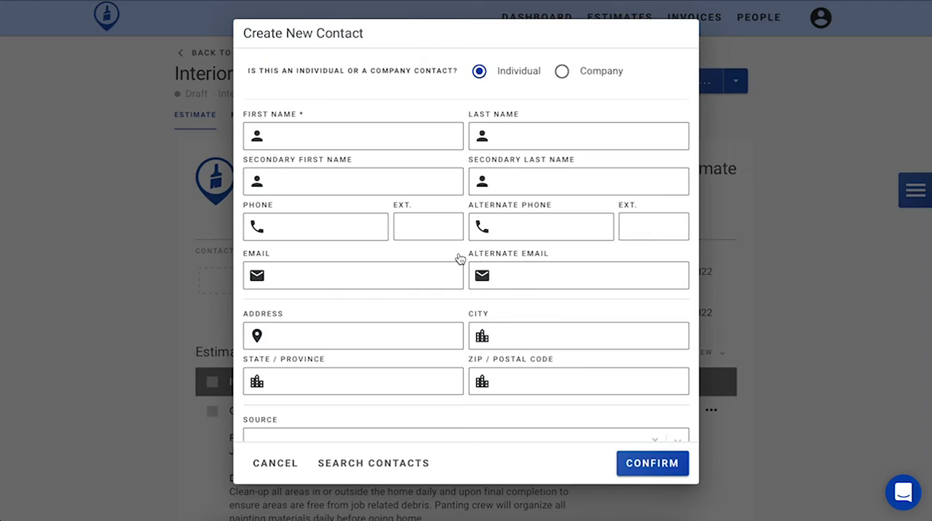
{"action": "mouse_move", "coordinate": [454, 319]}
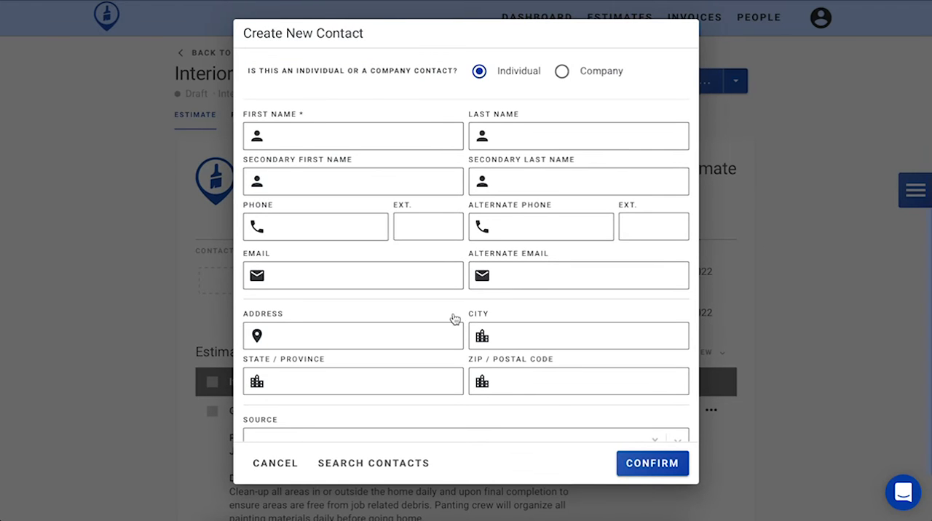
{"action": "left_click", "coordinate": [372, 463]}
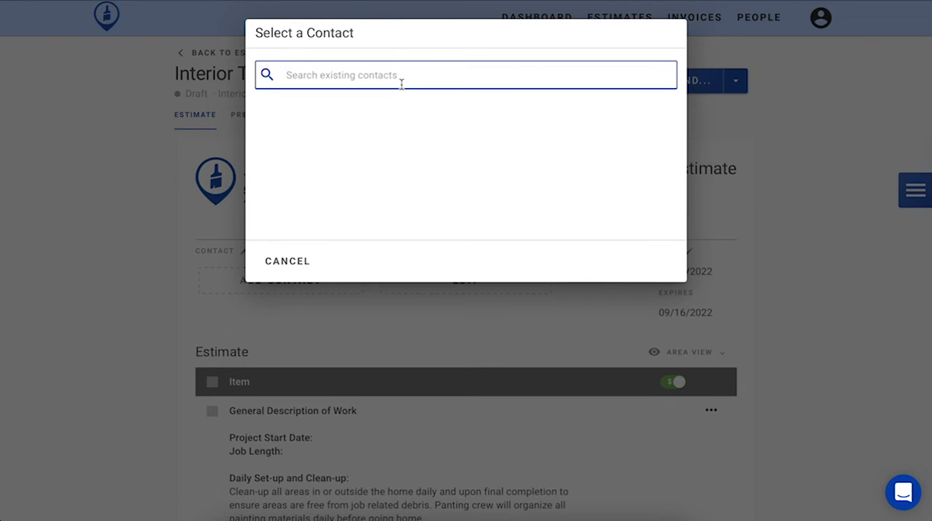
{"action": "type", "text": "donald"}
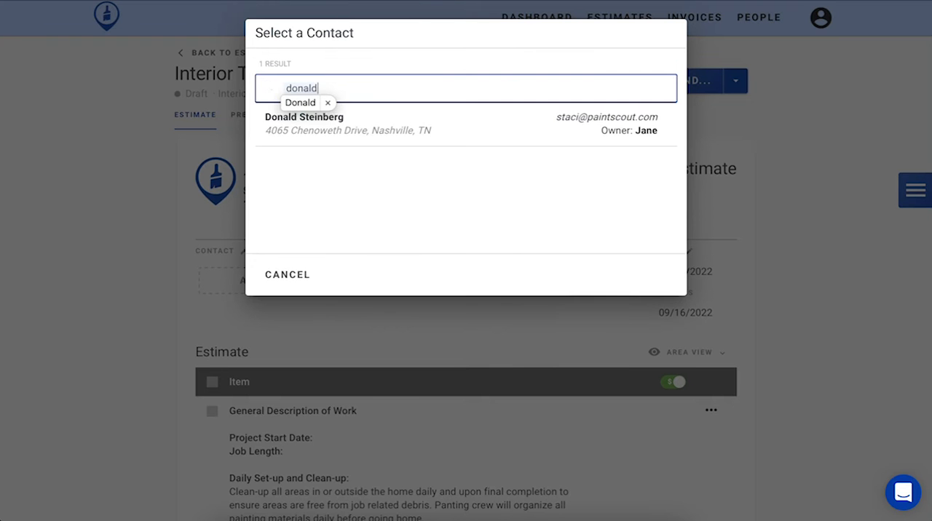
{"action": "left_click", "coordinate": [303, 118]}
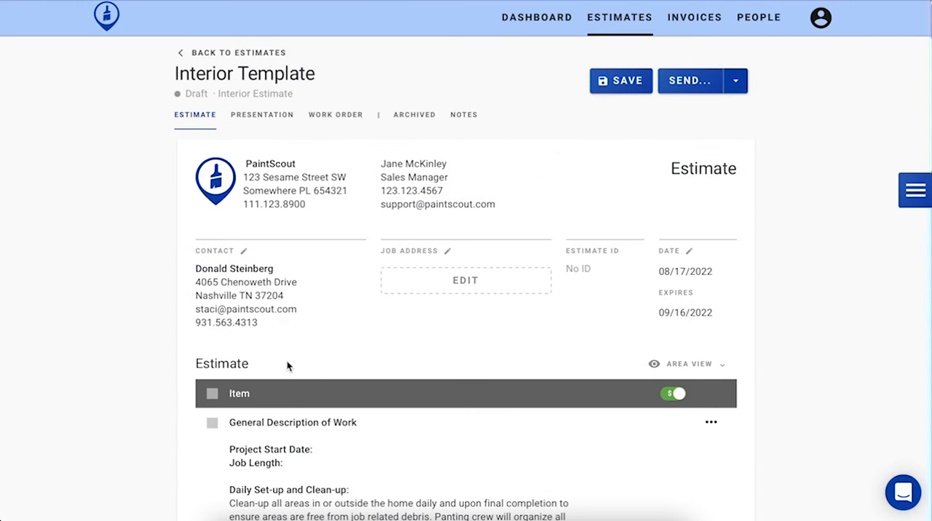
{"action": "scroll", "scroll_direction": "down", "scroll_amount": 3}
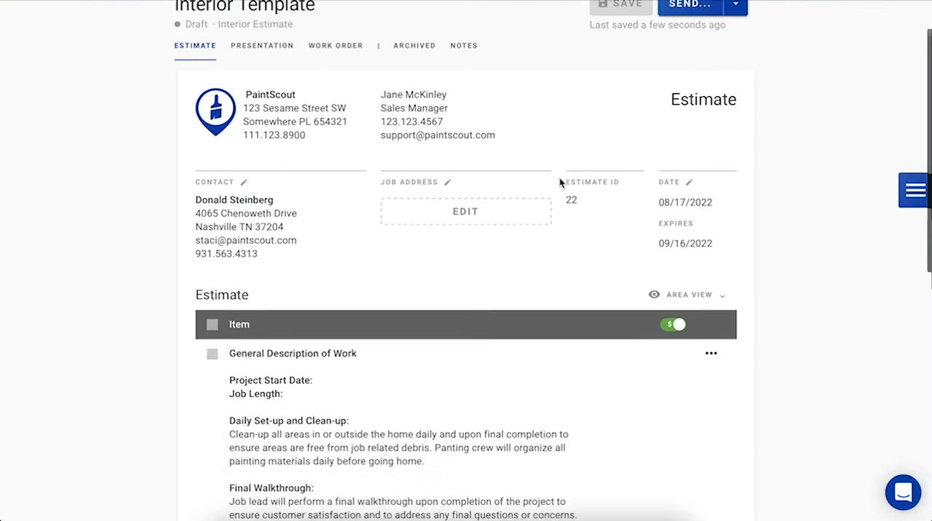
{"action": "scroll", "scroll_direction": "down", "scroll_amount": 3}
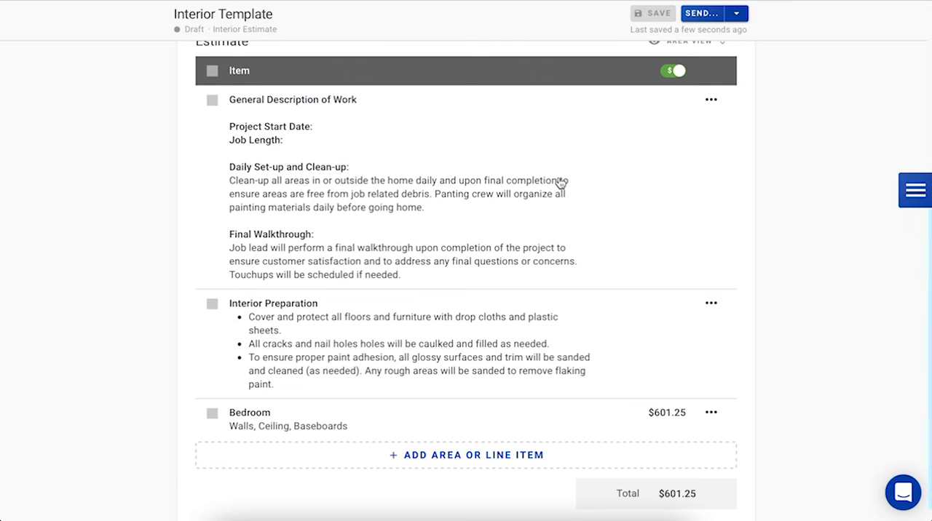
{"action": "mouse_move", "coordinate": [494, 239]}
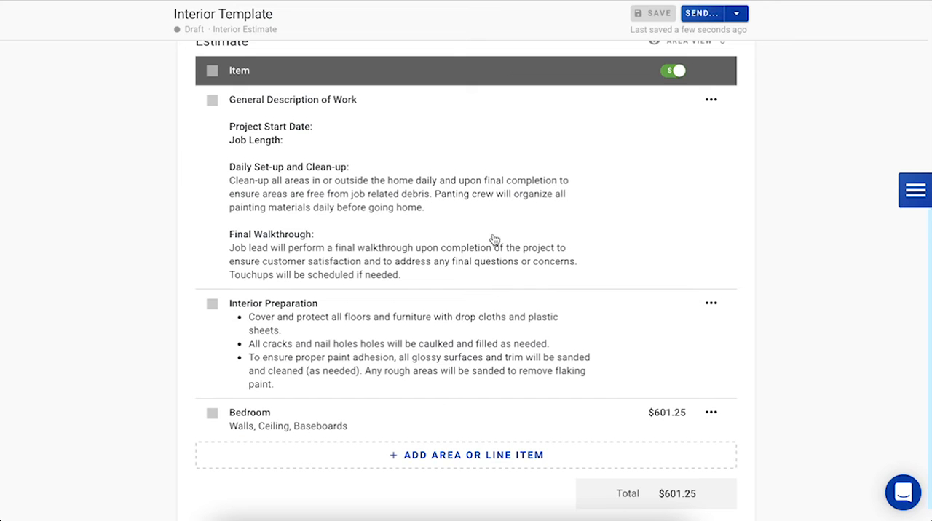
Step: Edit the Bedroom area's details to name Bedroom 1, width 14, length 13
{"action": "left_click", "coordinate": [249, 412]}
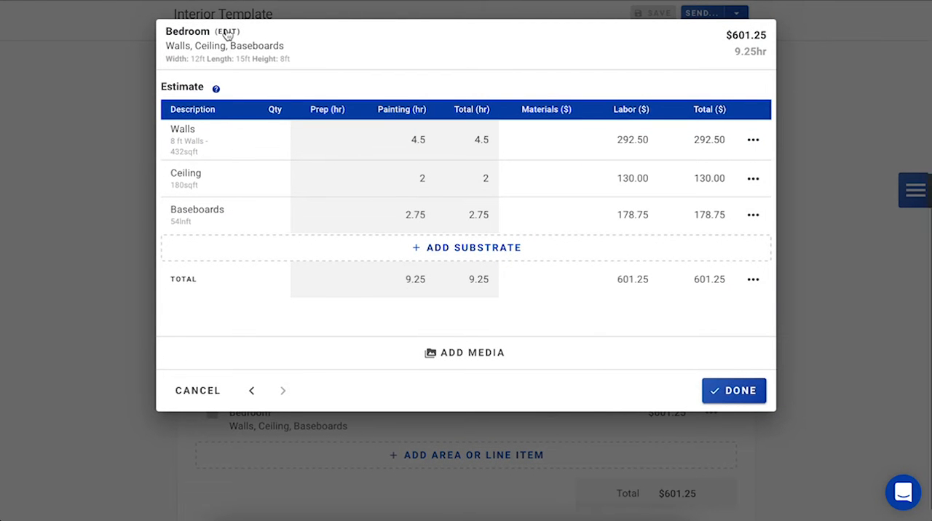
{"action": "left_click", "coordinate": [229, 32]}
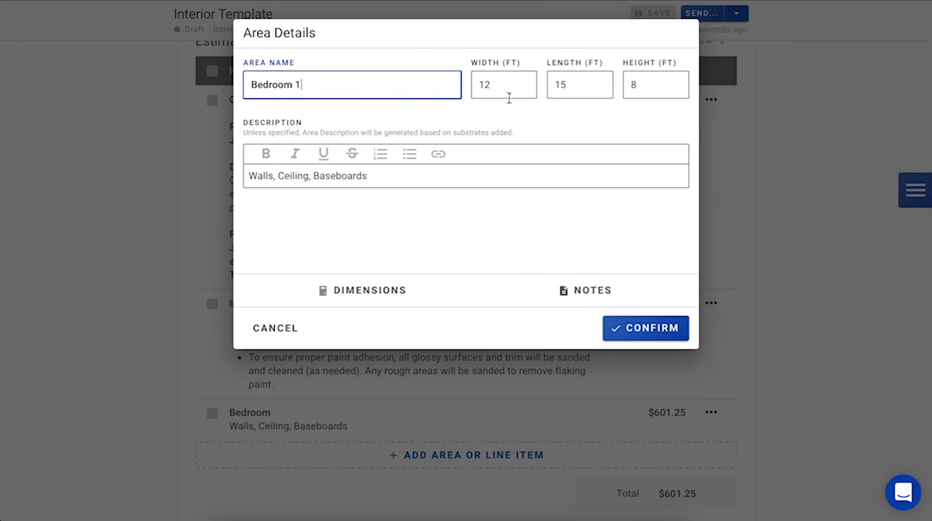
{"action": "type", "text": "14"}
{"action": "left_click", "coordinate": [579, 85]}
{"action": "type", "text": "13"}
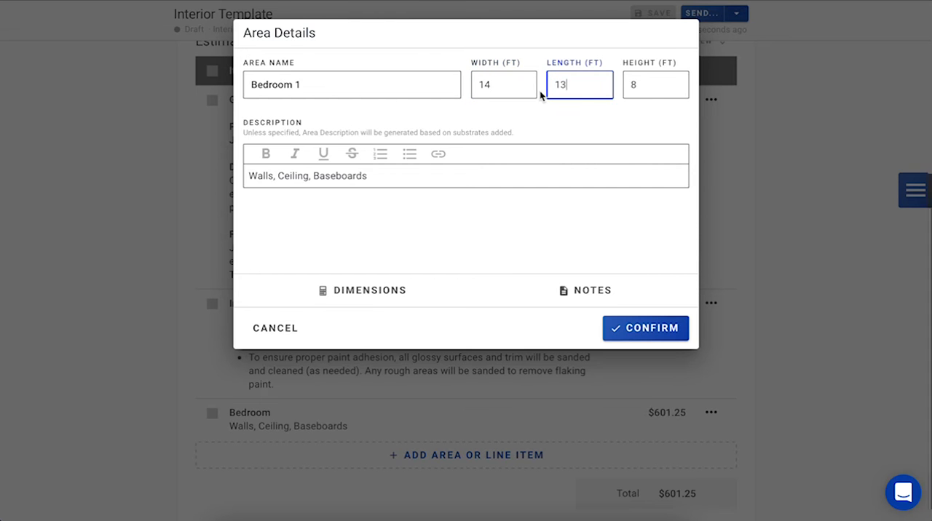
{"action": "left_click", "coordinate": [645, 328]}
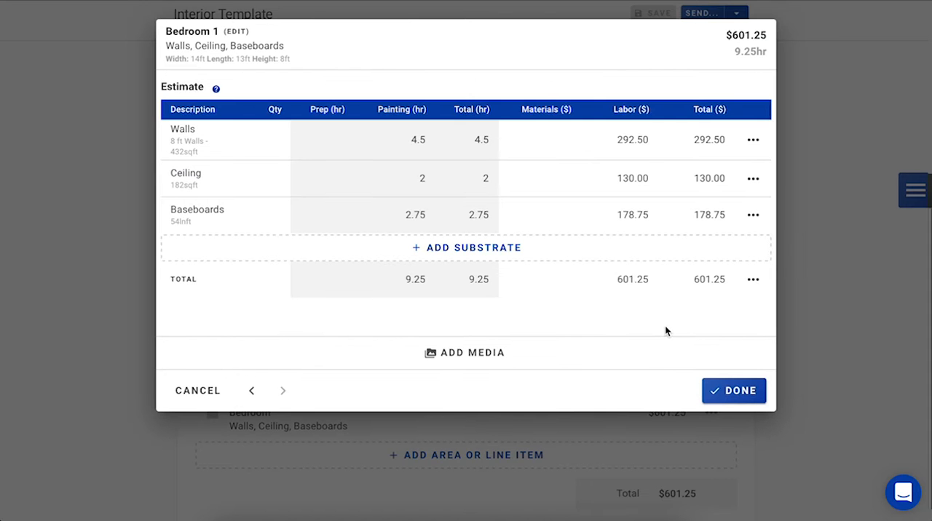
{"action": "mouse_move", "coordinate": [551, 61]}
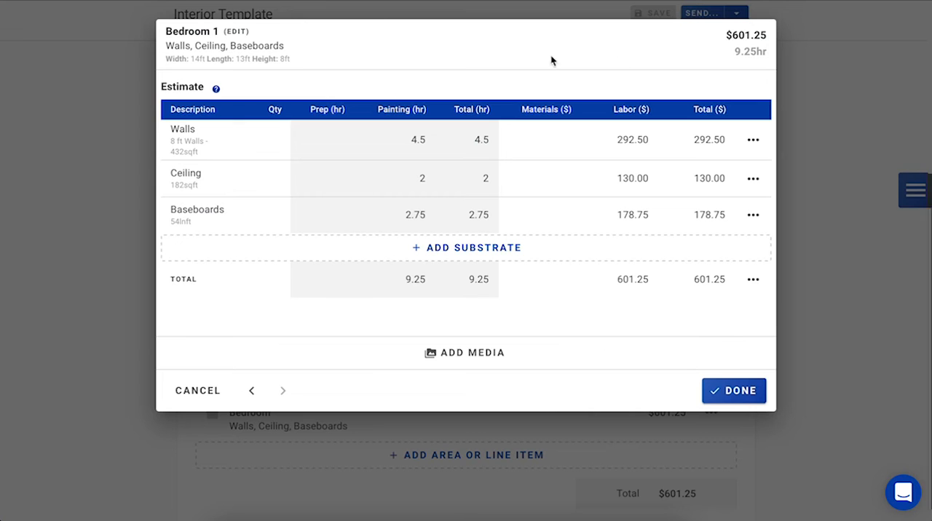
{"action": "mouse_move", "coordinate": [680, 282]}
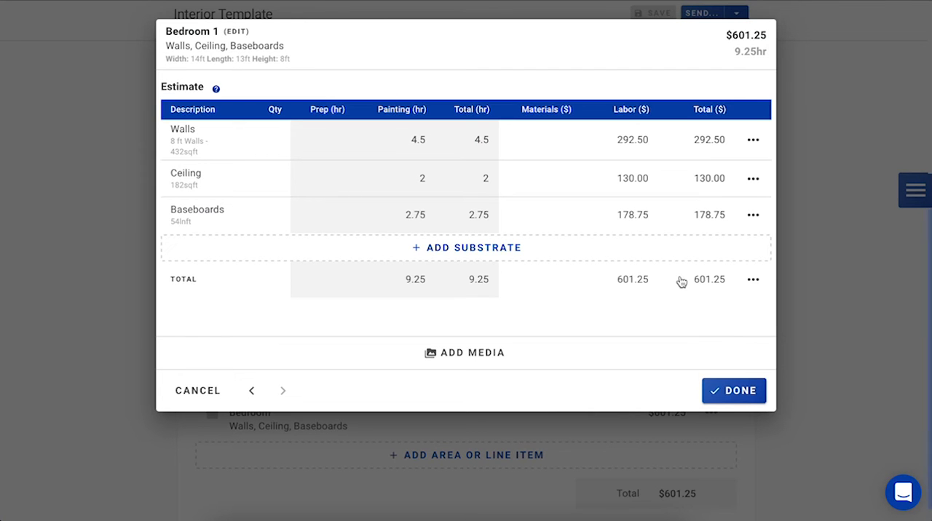
{"action": "left_click", "coordinate": [733, 391]}
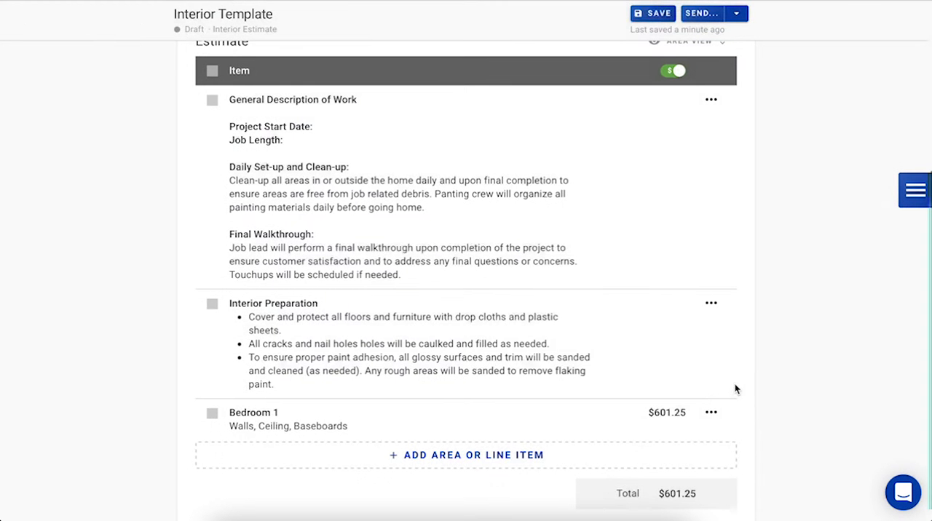
{"action": "mouse_move", "coordinate": [730, 385]}
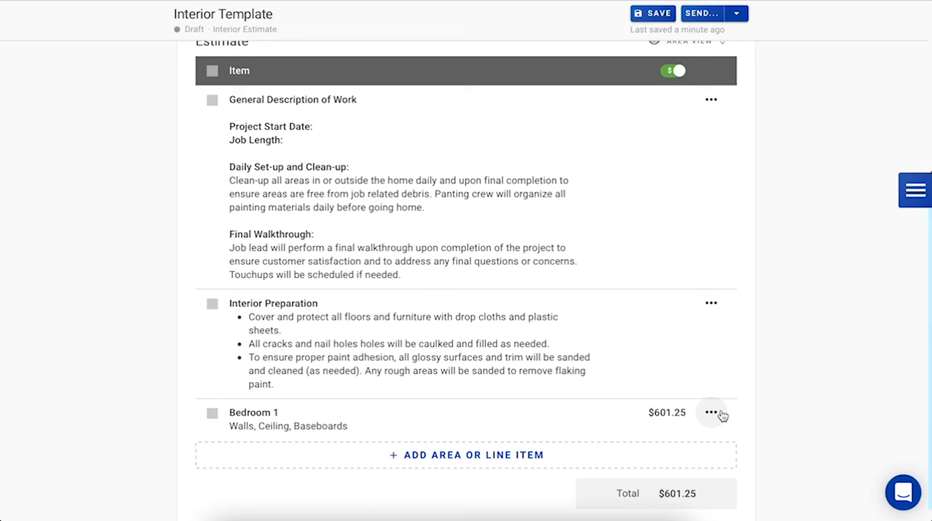
Step: Copy Bedroom 1 from its ••• menu, raising the total to $1,202.50
{"action": "left_click", "coordinate": [711, 413]}
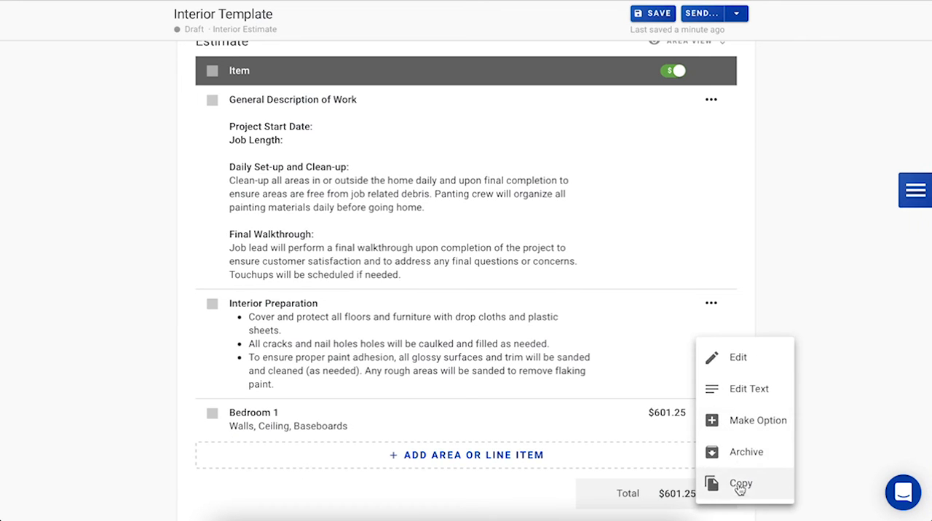
{"action": "left_click", "coordinate": [741, 483]}
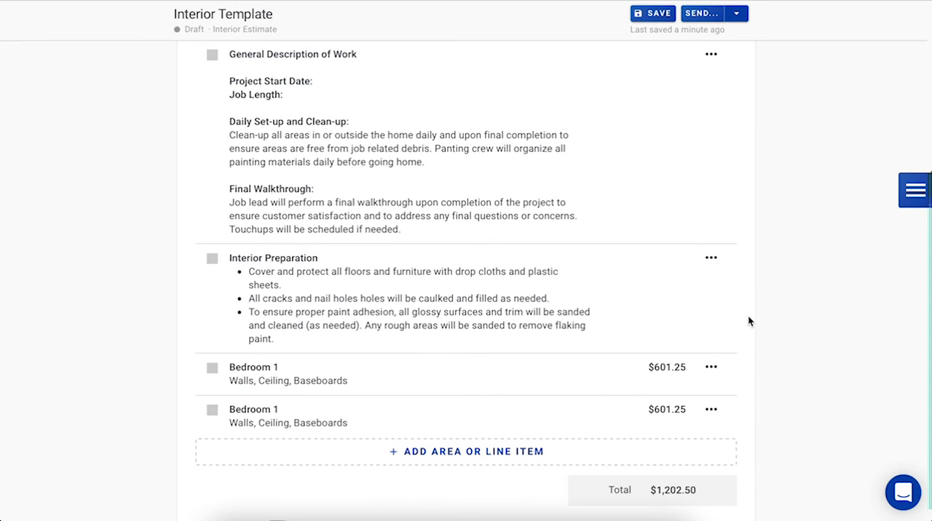
{"action": "mouse_move", "coordinate": [575, 417]}
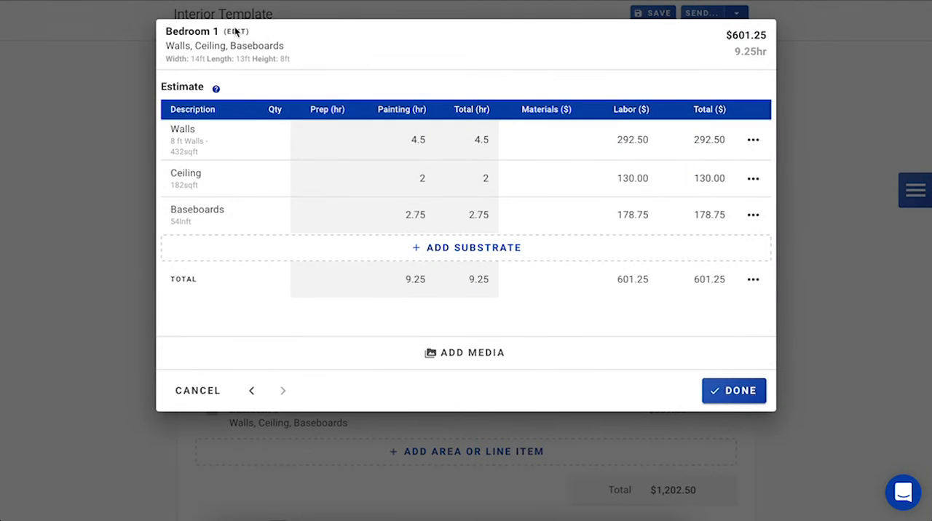
Step: Edit the copied bedroom into Bedroom 2, 18 by 23 ft, at $991.25
{"action": "left_click", "coordinate": [233, 32]}
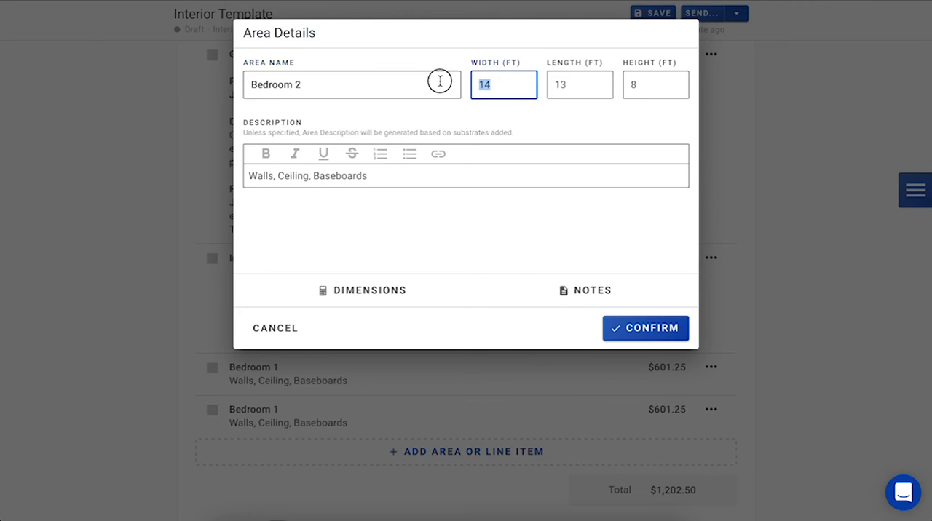
{"action": "type", "text": "23"}
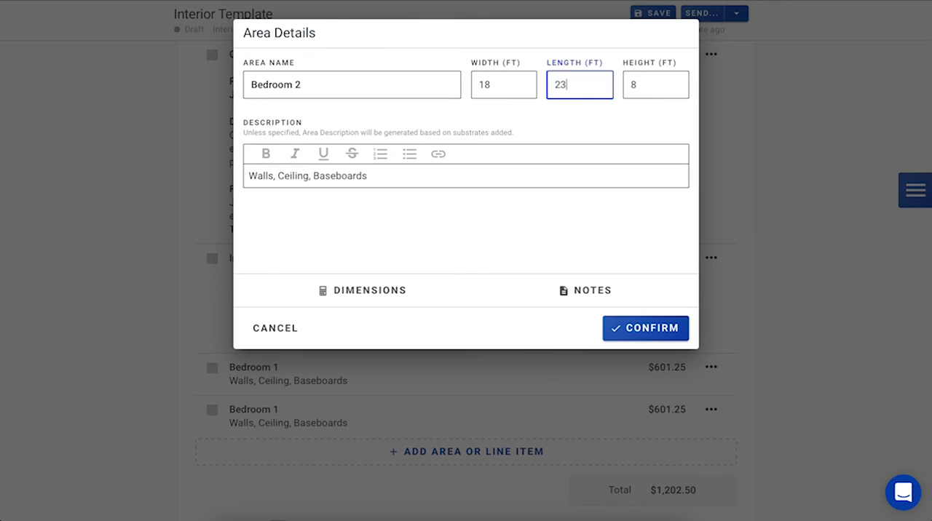
{"action": "left_click", "coordinate": [645, 327]}
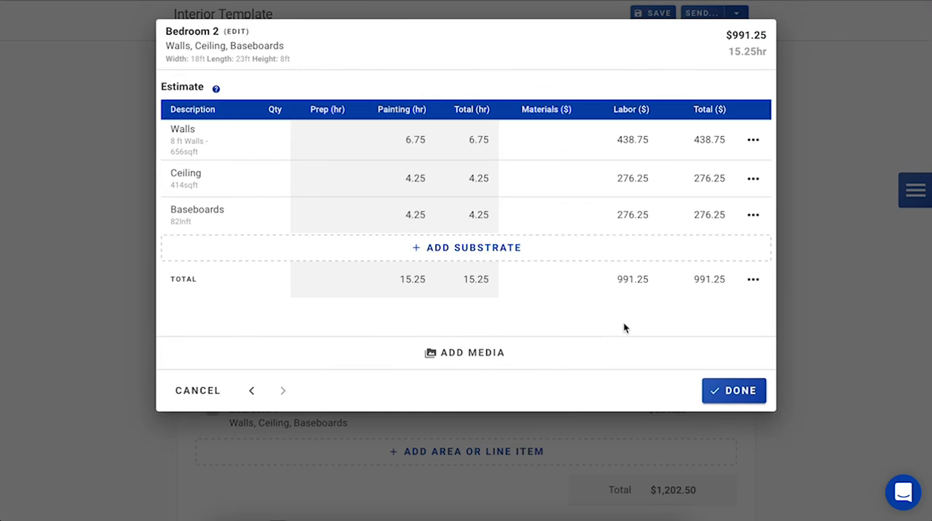
{"action": "mouse_move", "coordinate": [673, 93]}
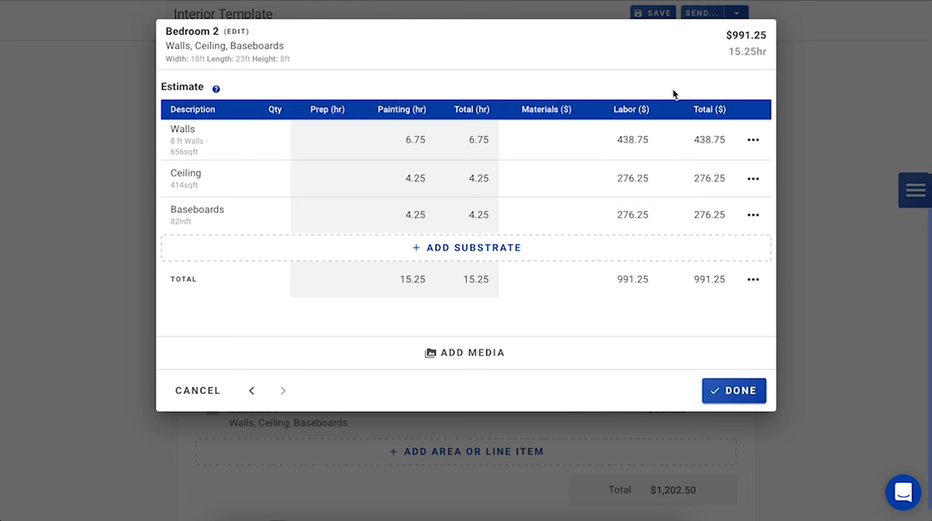
{"action": "mouse_move", "coordinate": [733, 391]}
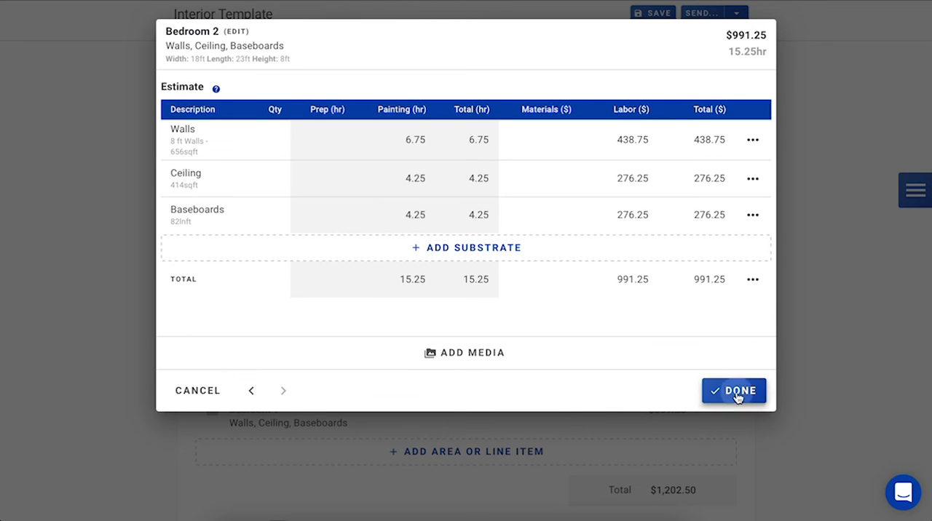
{"action": "left_click", "coordinate": [734, 391]}
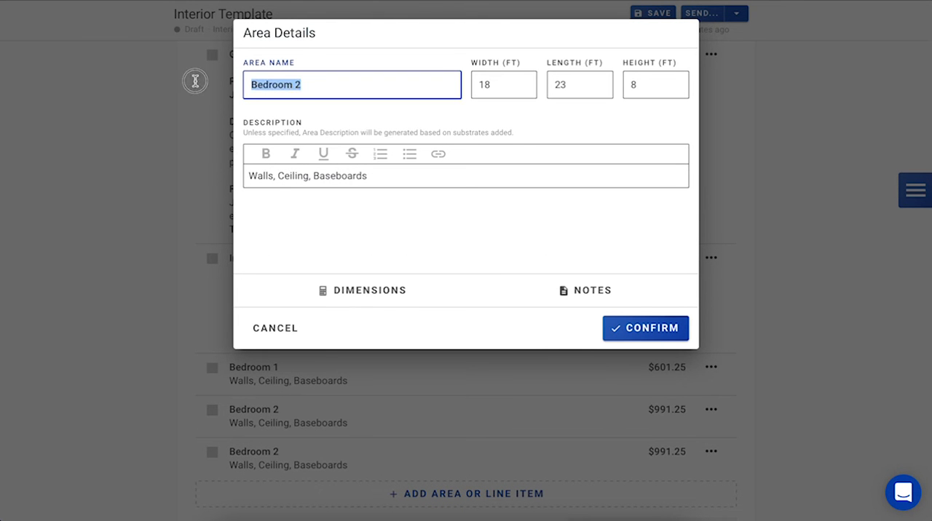
Step: Name the duplicate area Office with a 10 ft width, totalling $406.25
{"action": "type", "text": "Office"}
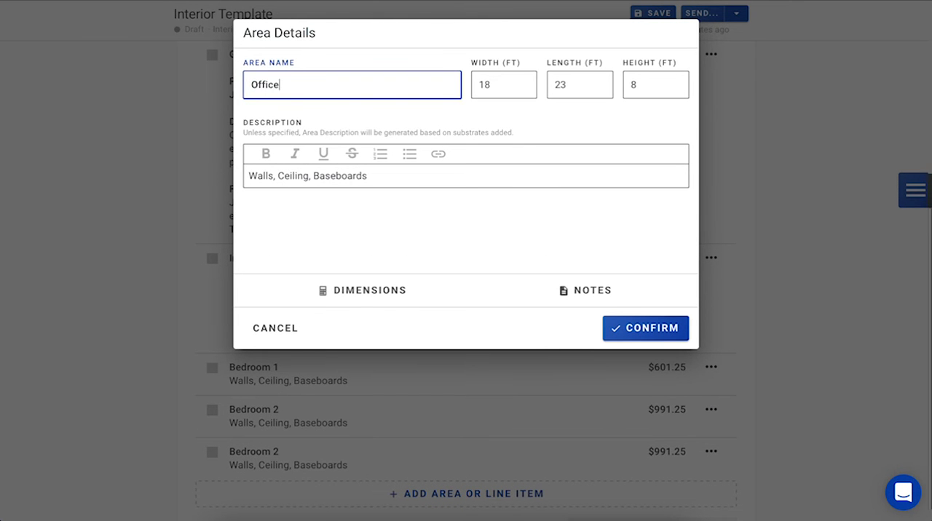
{"action": "type", "text": "10"}
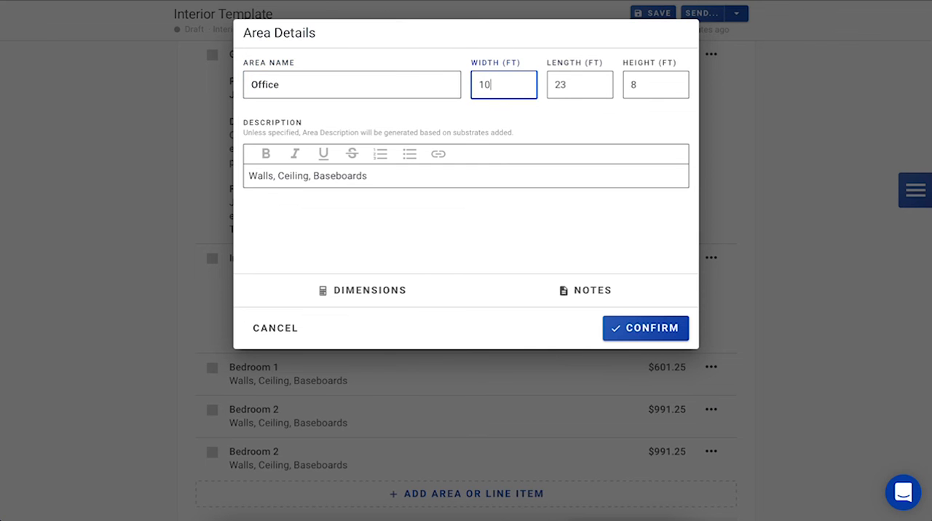
{"action": "left_click", "coordinate": [644, 328]}
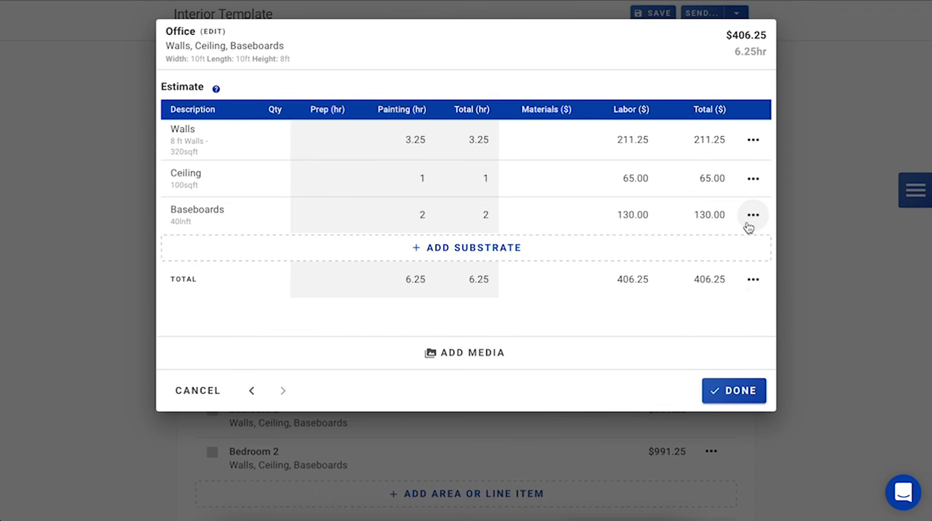
Step: Open the actions menu for the Office's Baseboards line
{"action": "left_click", "coordinate": [753, 215]}
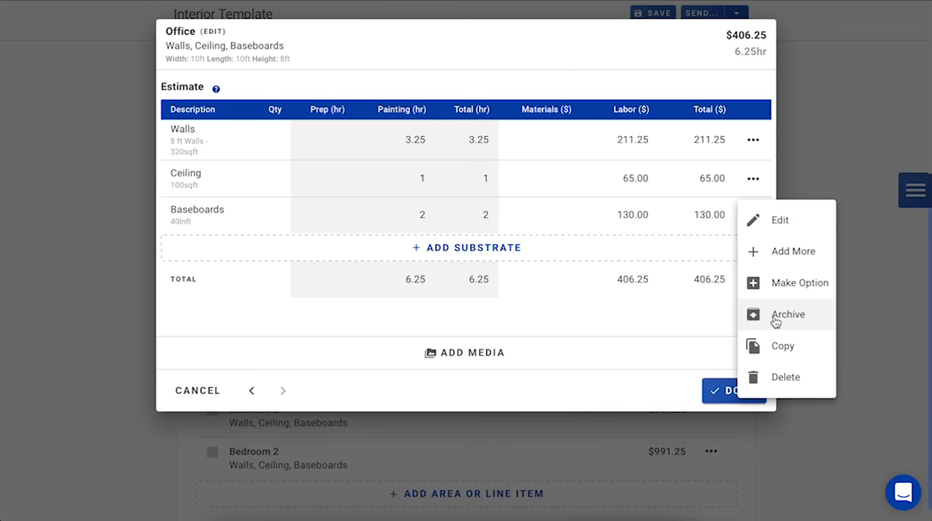
{"action": "mouse_move", "coordinate": [779, 382]}
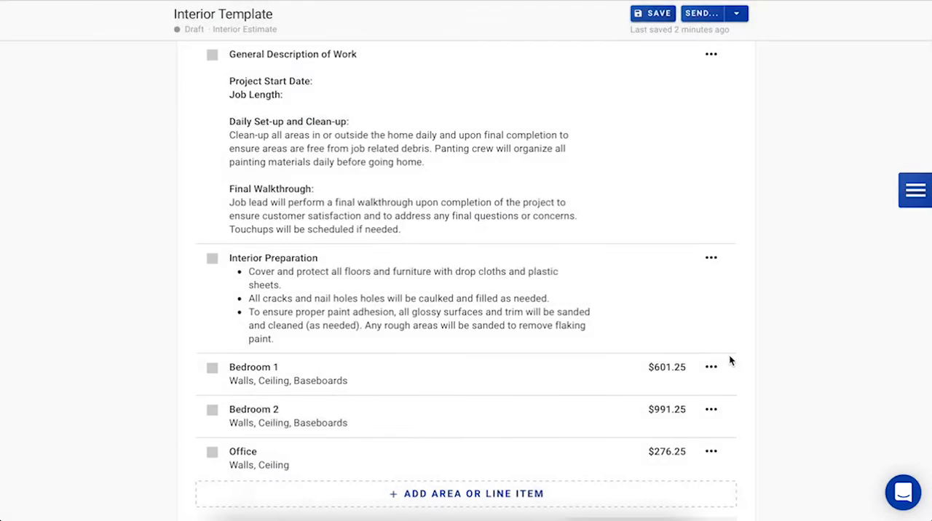
Step: Tick the Office area and make it an option, lowering the total to $1,592.50
{"action": "scroll", "scroll_direction": "down", "scroll_amount": 3}
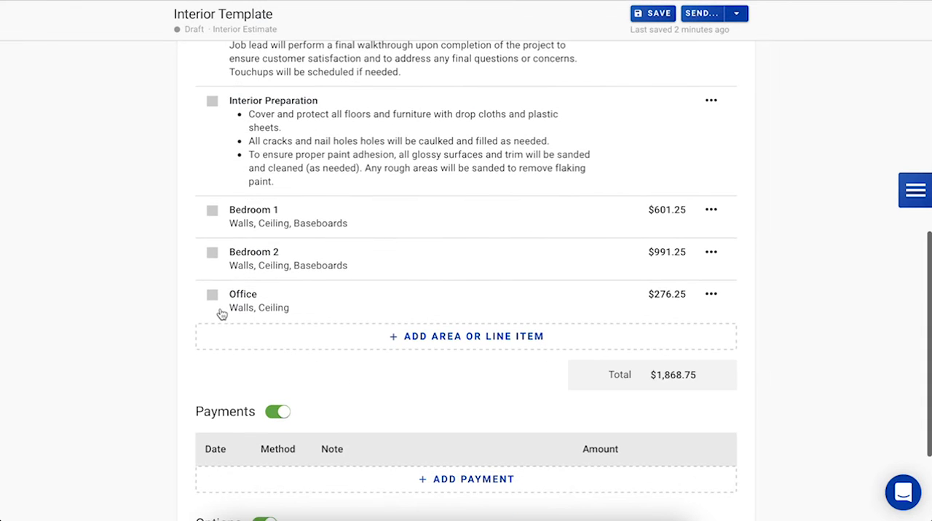
{"action": "mouse_move", "coordinate": [282, 281]}
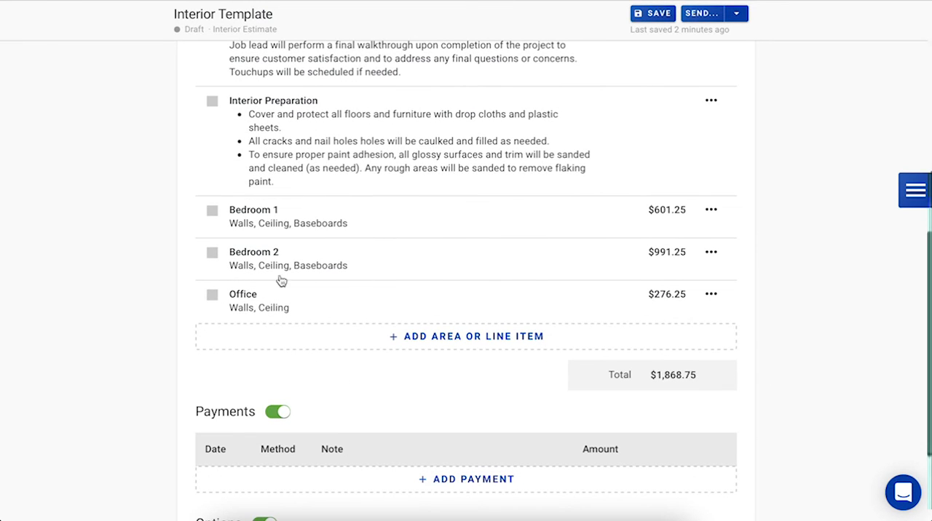
{"action": "mouse_move", "coordinate": [212, 297]}
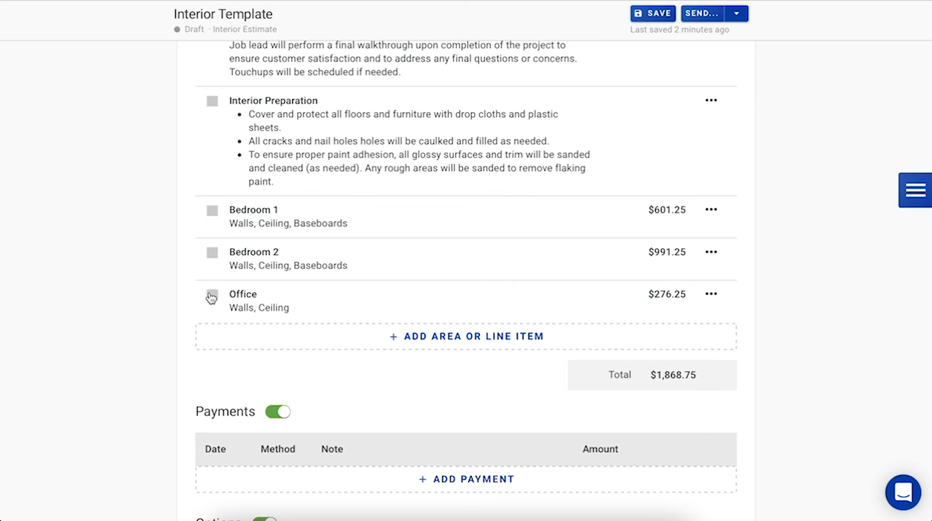
{"action": "left_click", "coordinate": [212, 299]}
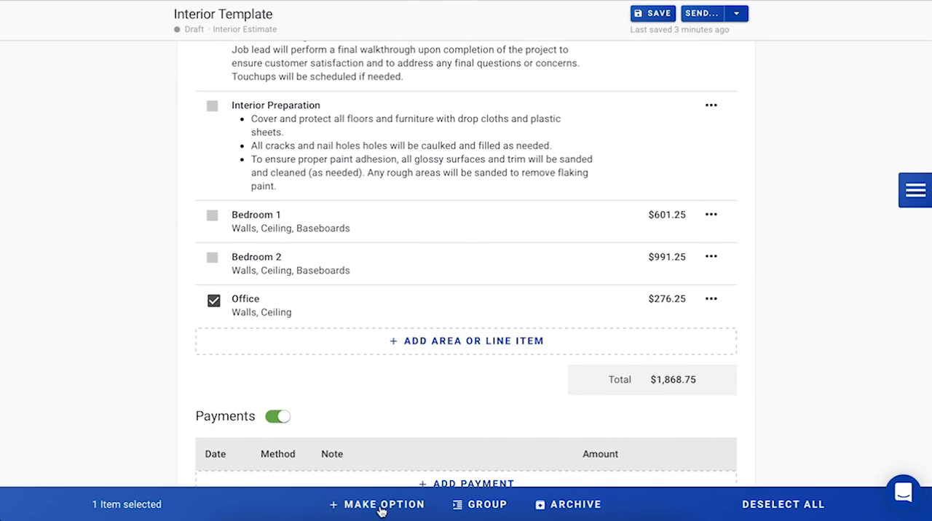
{"action": "left_click", "coordinate": [377, 505]}
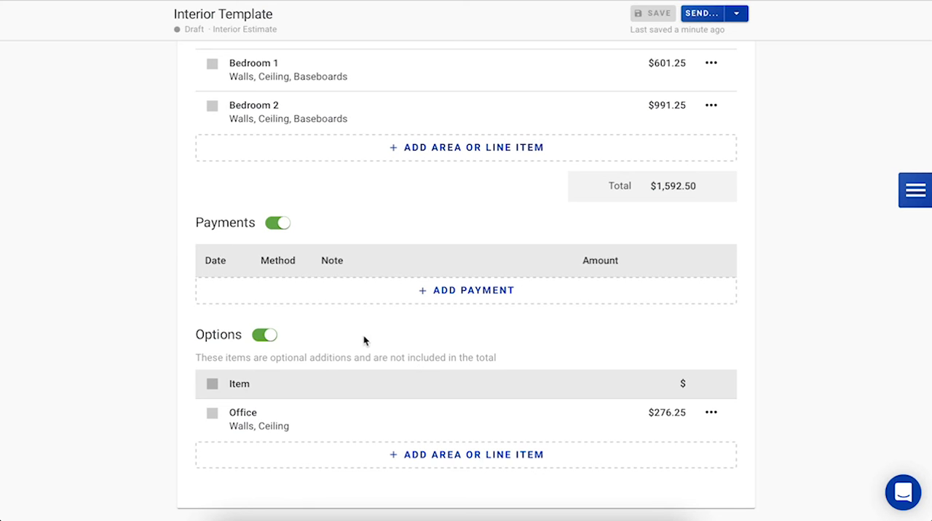
Step: Send the estimate after removing the second recipient, leaving only the customer
{"action": "scroll", "scroll_direction": "down", "scroll_amount": 3}
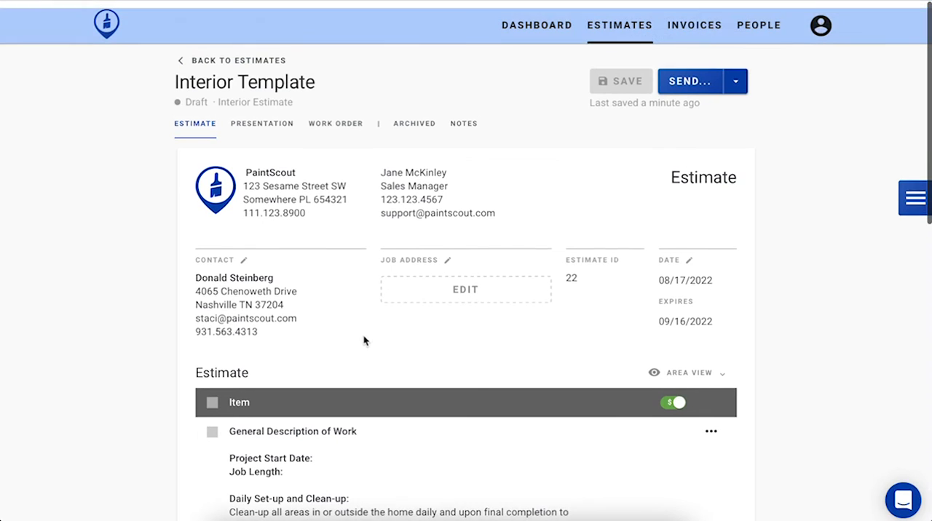
{"action": "left_click", "coordinate": [688, 81]}
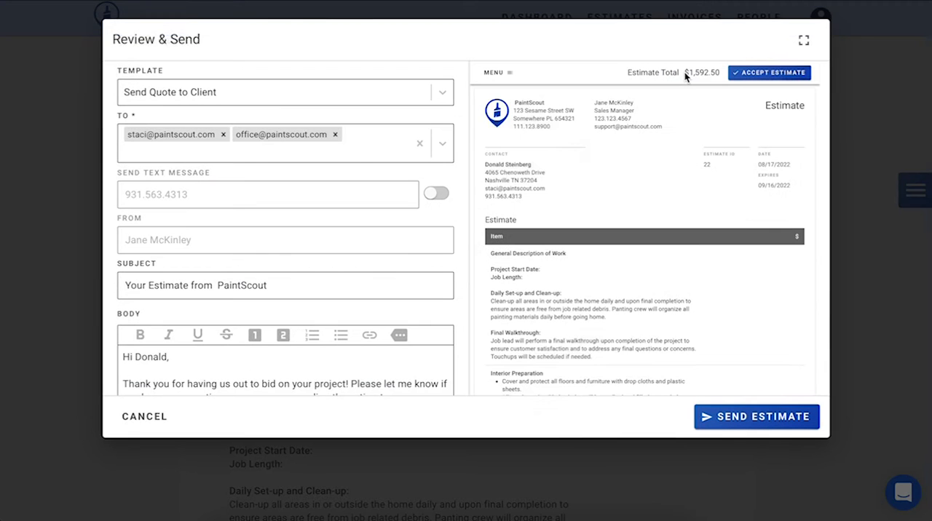
{"action": "mouse_move", "coordinate": [346, 139]}
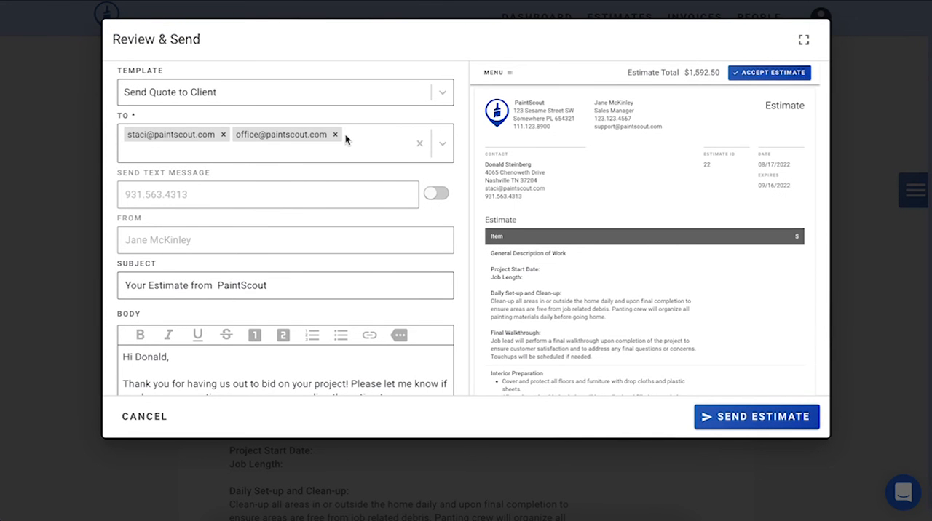
{"action": "left_click", "coordinate": [334, 134]}
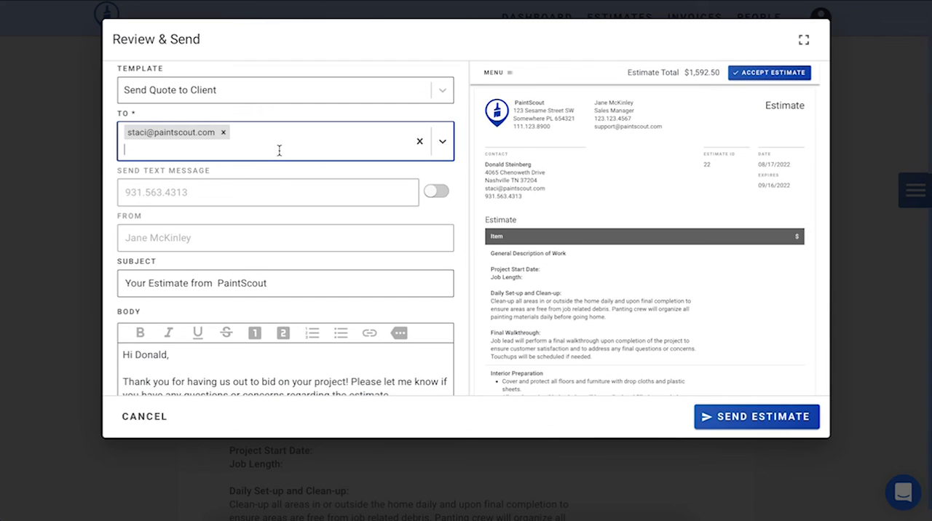
{"action": "scroll", "scroll_direction": "down", "scroll_amount": 3}
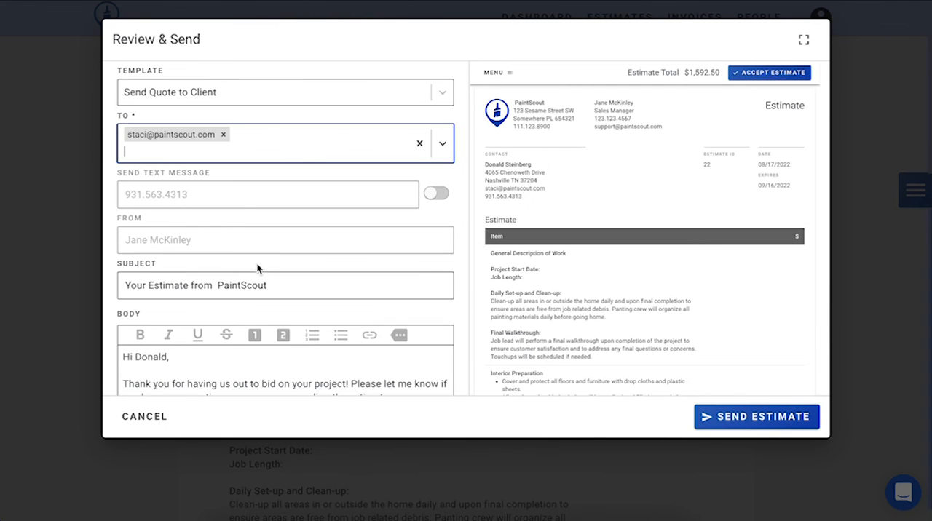
{"action": "mouse_move", "coordinate": [638, 179]}
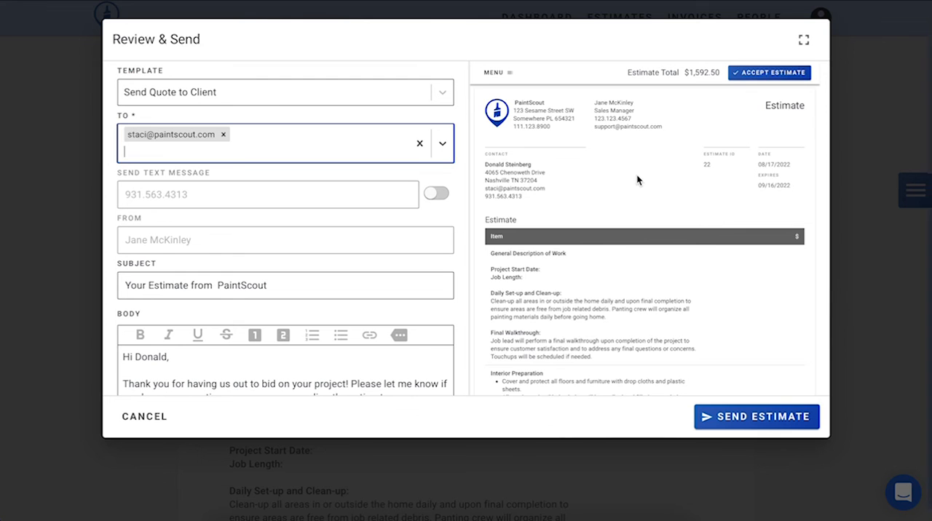
{"action": "scroll", "scroll_direction": "down", "scroll_amount": 3}
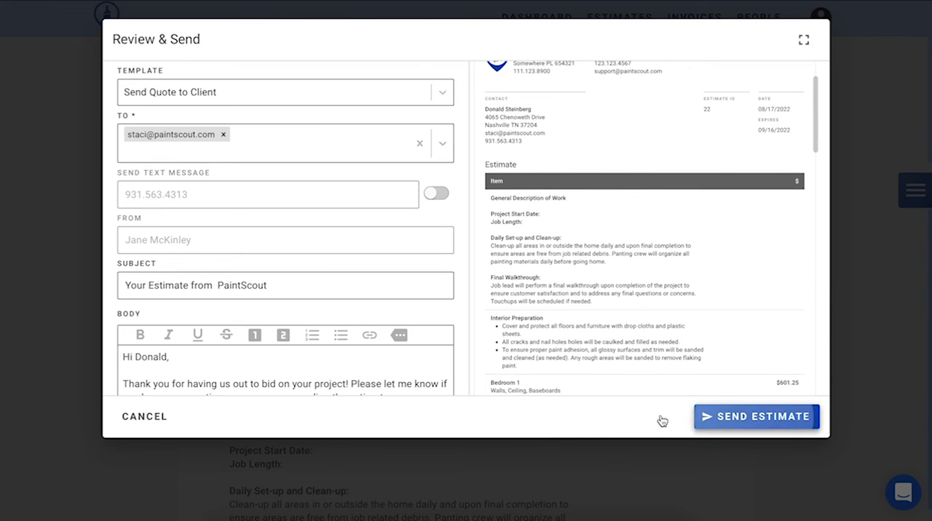
{"action": "left_click", "coordinate": [755, 417]}
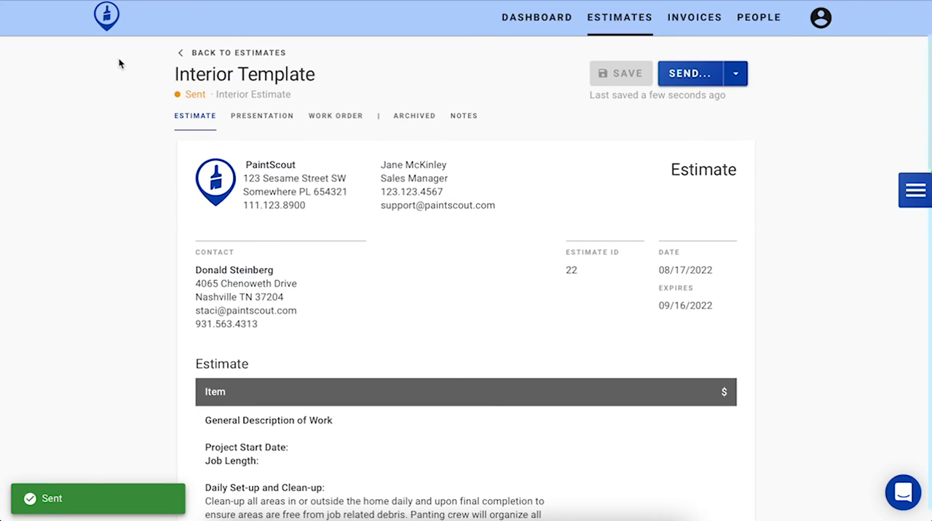
{"action": "mouse_move", "coordinate": [235, 98]}
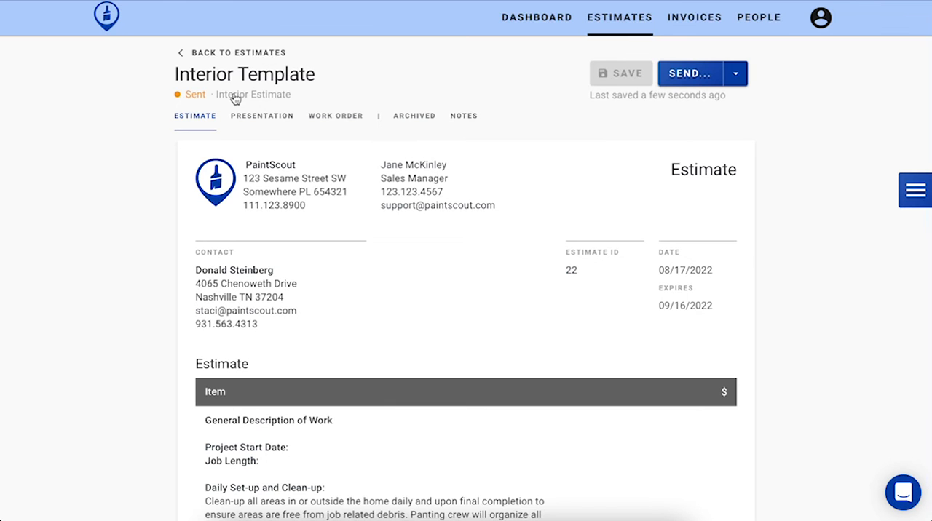
Step: View the activity log showing the estimate sent at $1,592.50, then open the support chat
{"action": "left_click", "coordinate": [914, 190]}
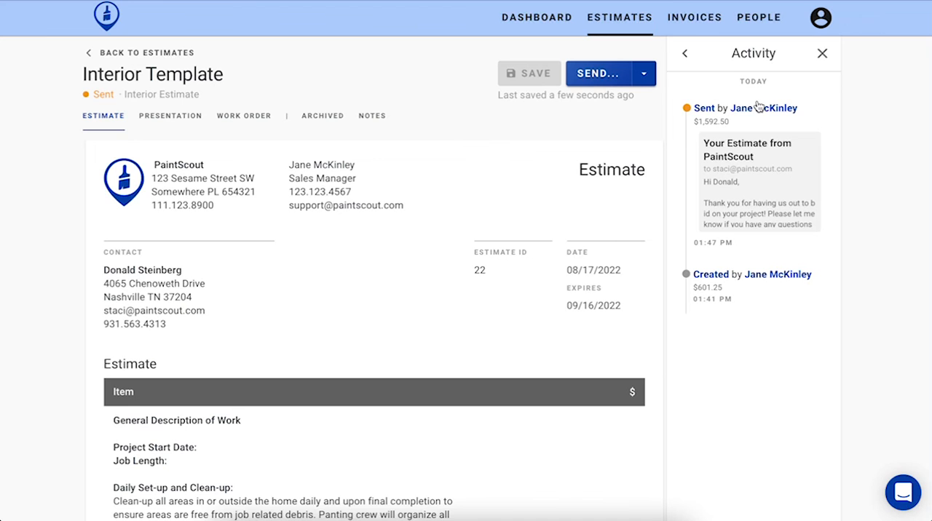
{"action": "mouse_move", "coordinate": [814, 318]}
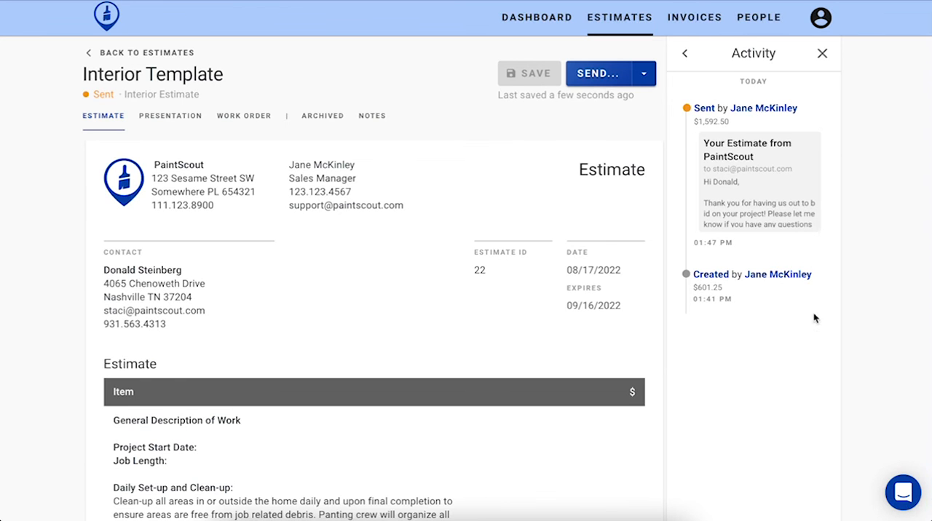
{"action": "mouse_move", "coordinate": [903, 492]}
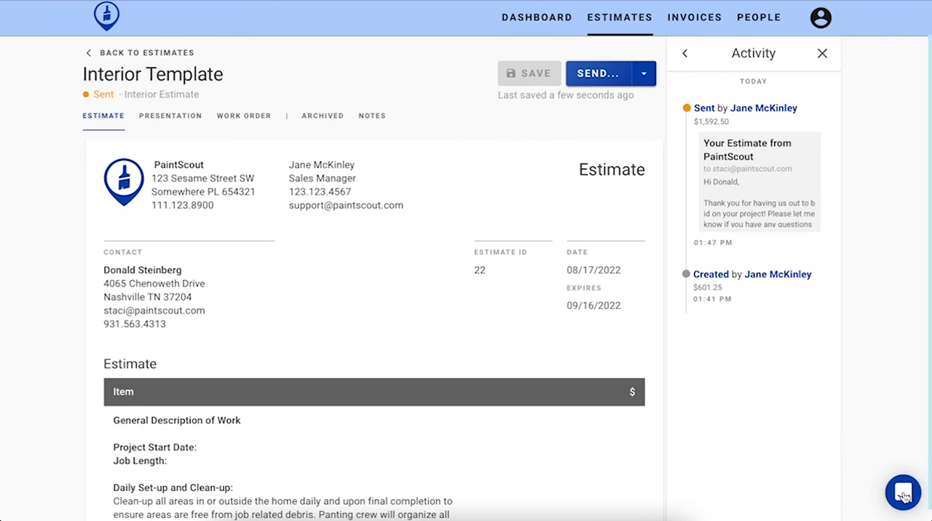
{"action": "left_click", "coordinate": [902, 492]}
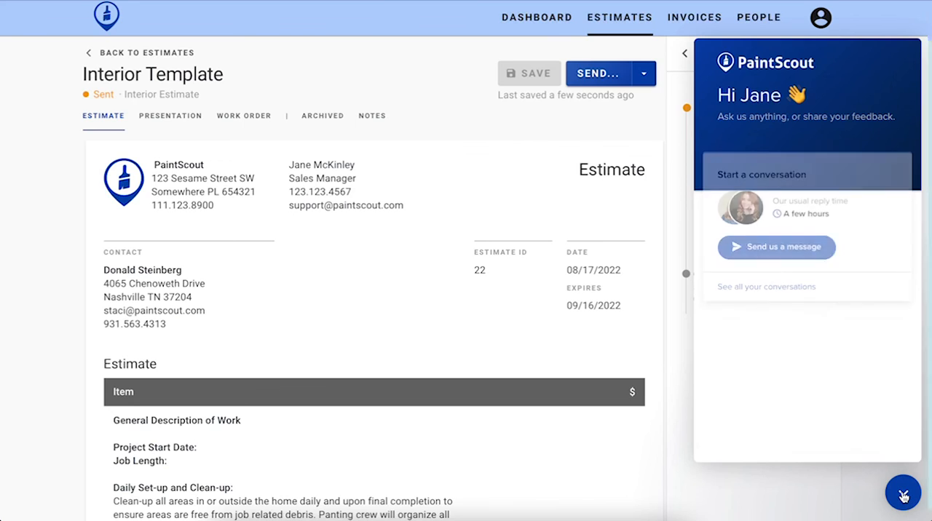